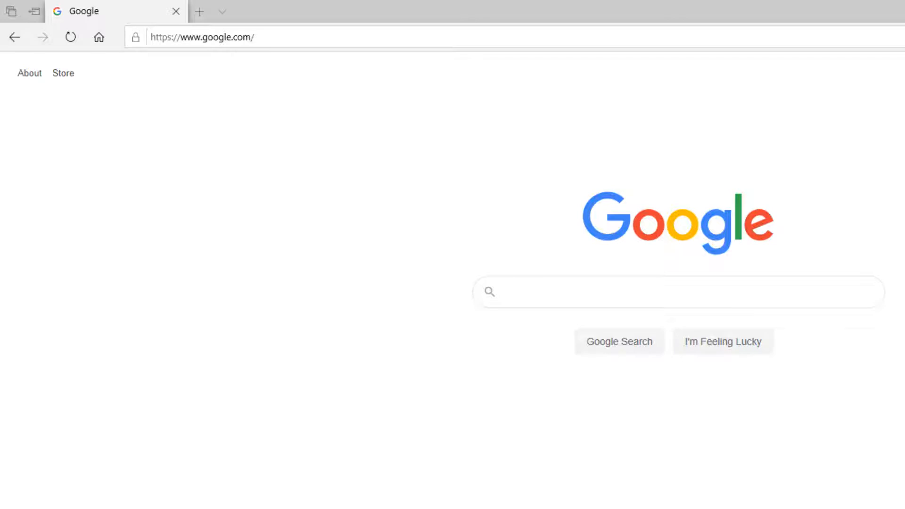
pyautogui.moveTo(275, 86)
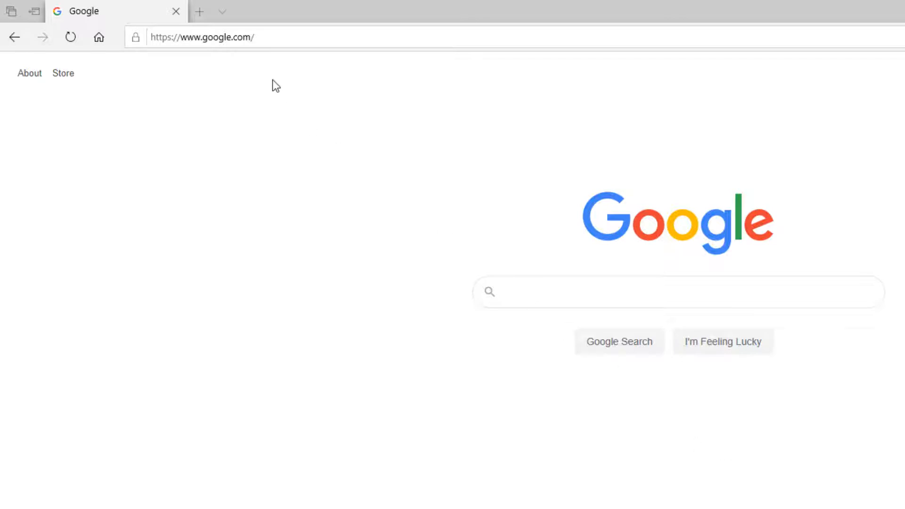
# Go to the Northshore college website, then open its GatorMail page and scroll to the reset tool.
pyautogui.click(202, 37)
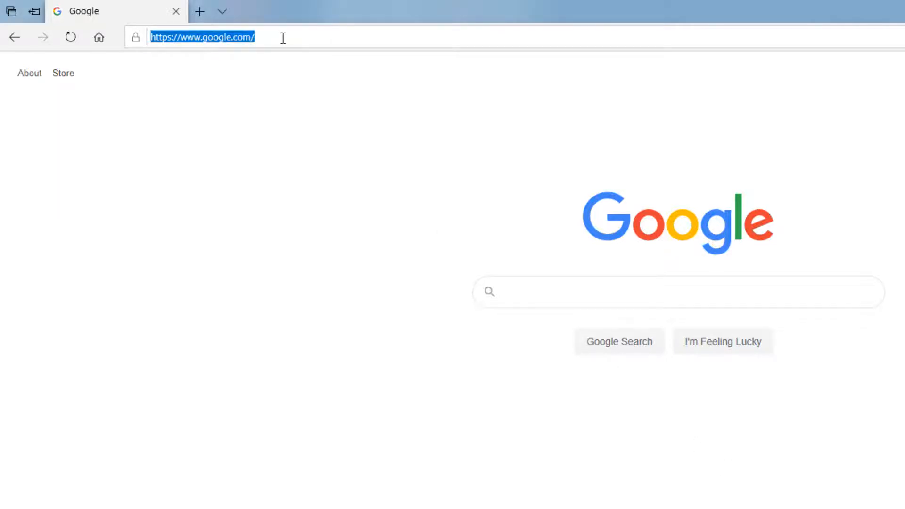
pyautogui.write('www.northshorecollege.edu/')
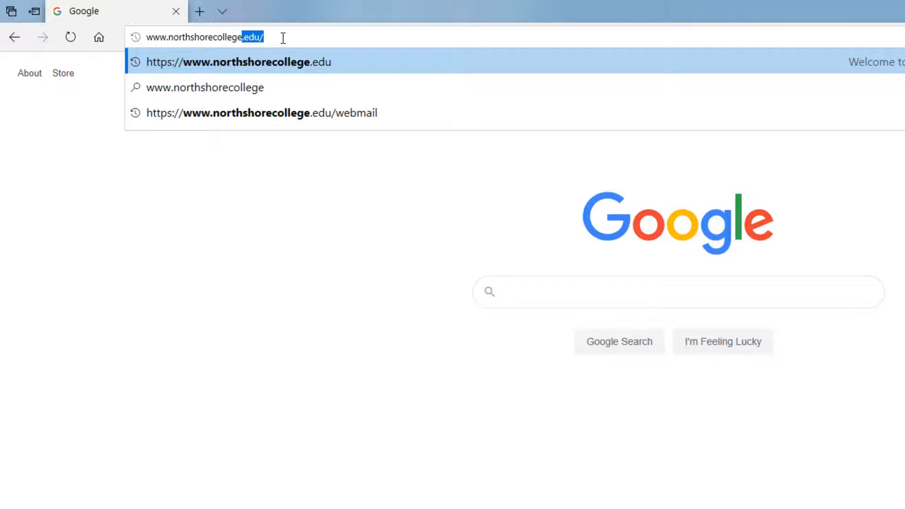
pyautogui.click(236, 62)
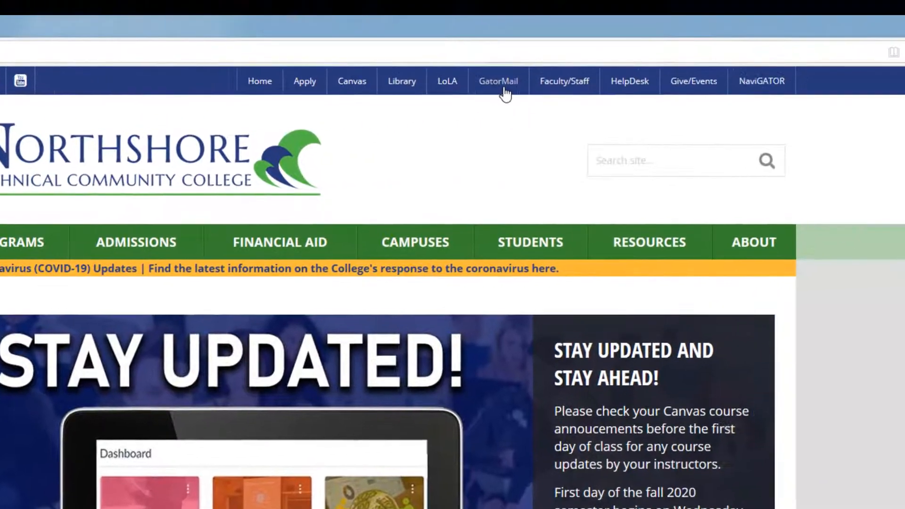
pyautogui.click(498, 80)
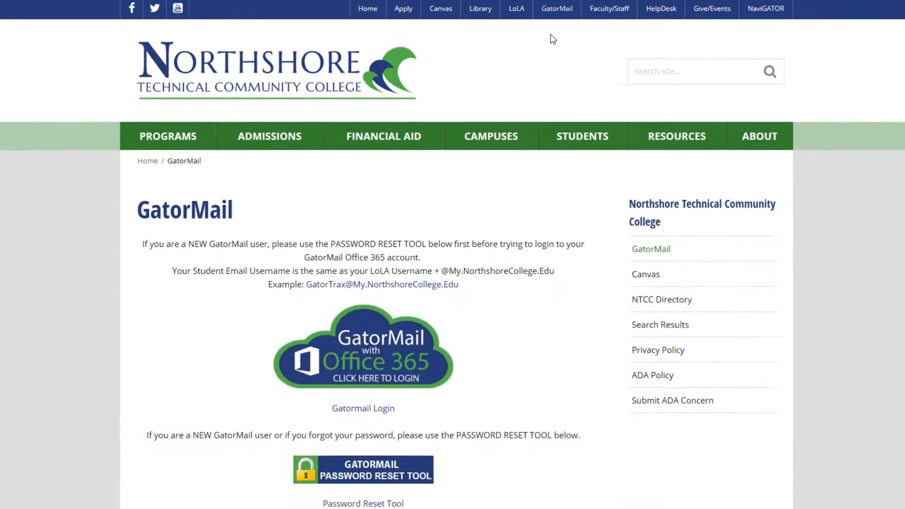
pyautogui.scroll(-3)
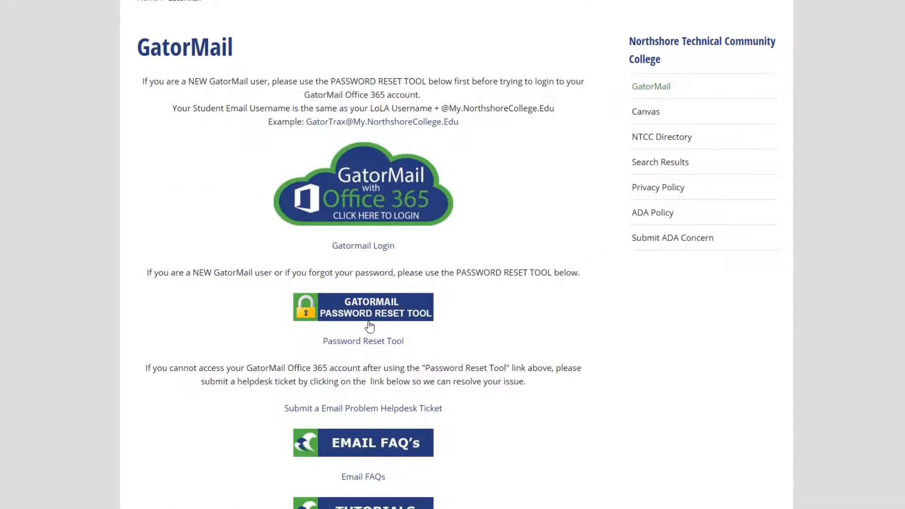
pyautogui.moveTo(372, 322)
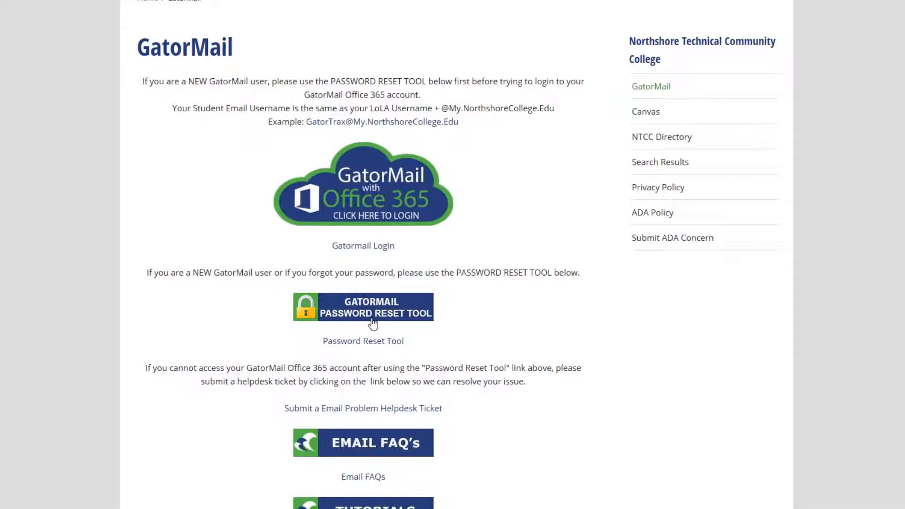
pyautogui.click(363, 306)
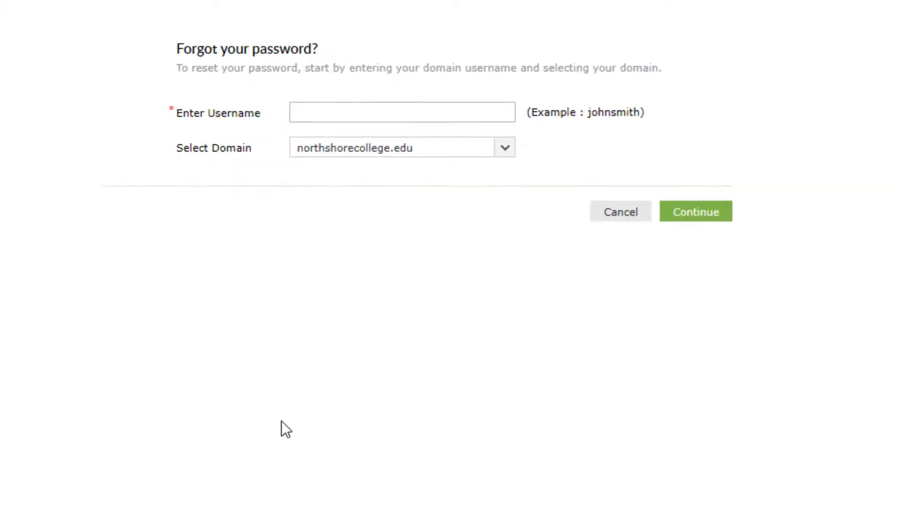
pyautogui.write('ga')
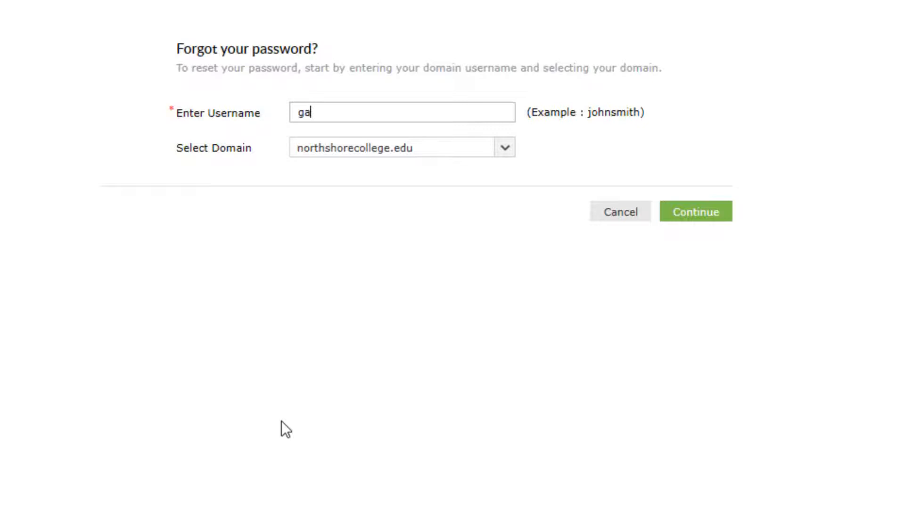
pyautogui.write('tortr')
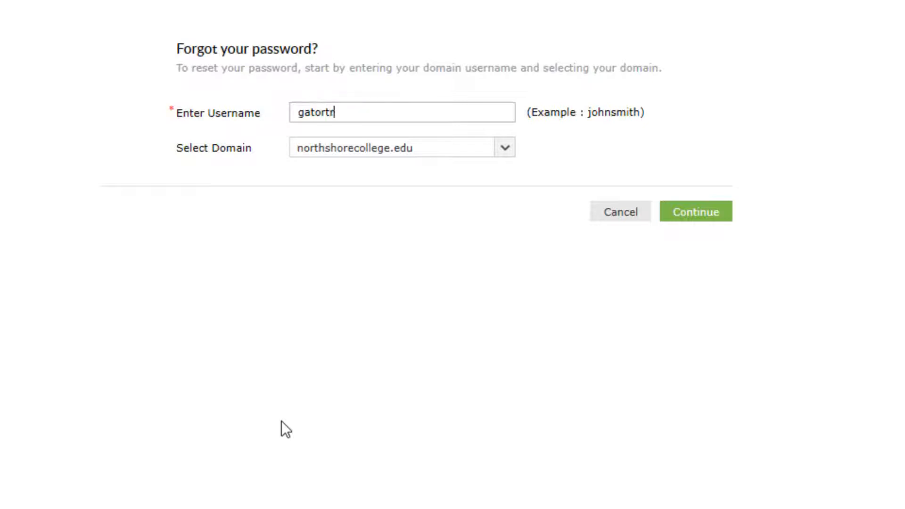
pyautogui.write('ax1')
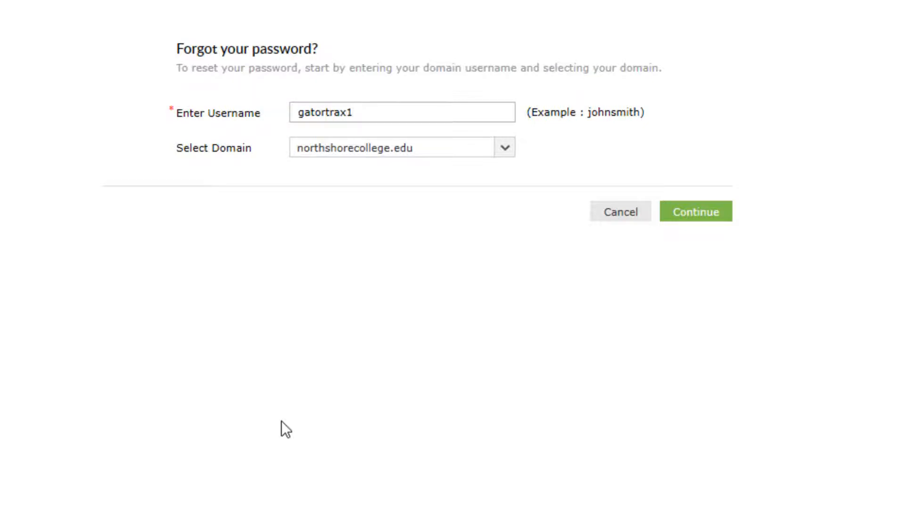
pyautogui.moveTo(311, 427)
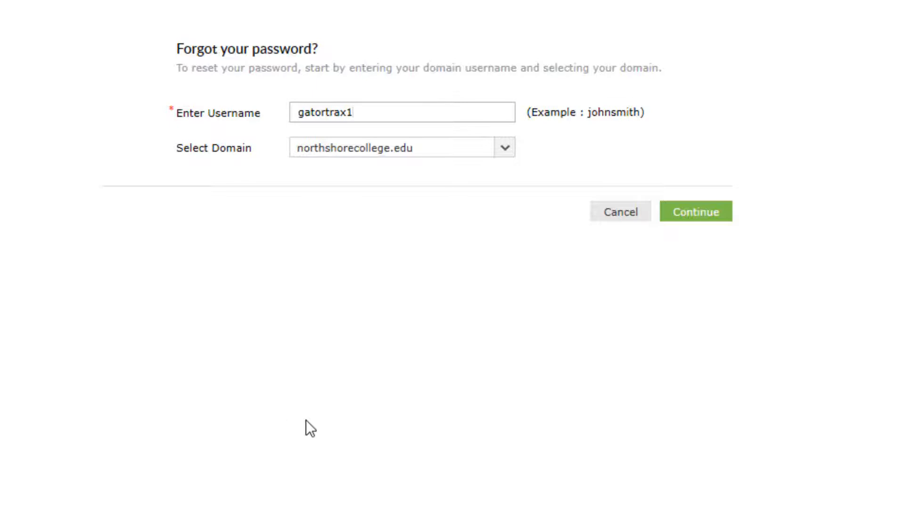
pyautogui.moveTo(643, 325)
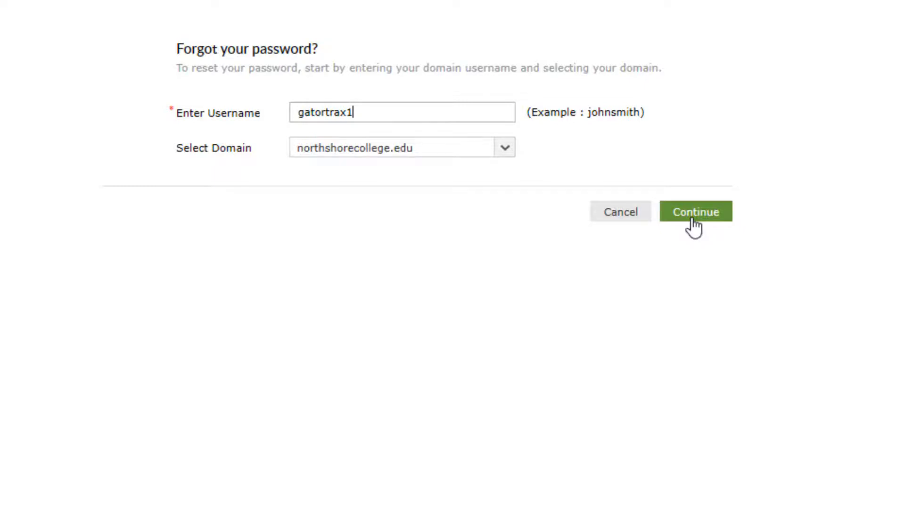
pyautogui.click(696, 212)
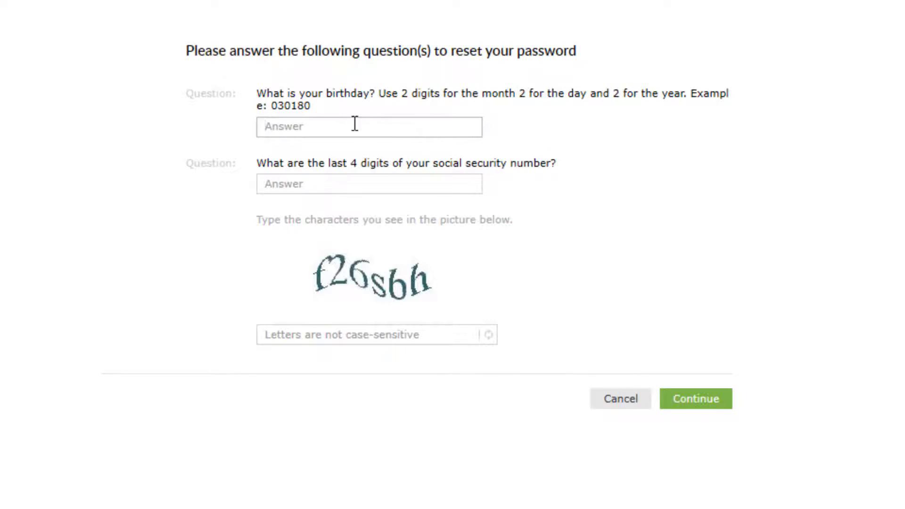
# Fill in the birthday and last-four SSN answers and type the picture code.
pyautogui.write('03')
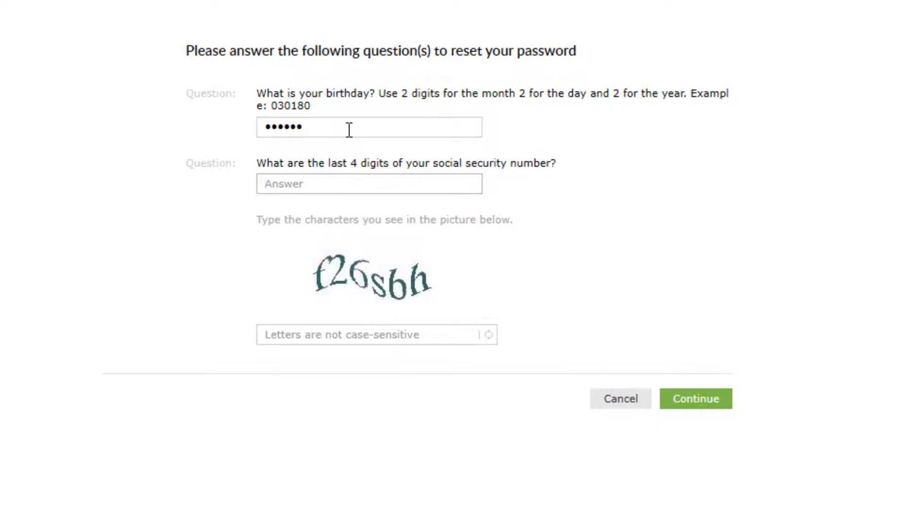
pyautogui.click(368, 183)
pyautogui.write('f')
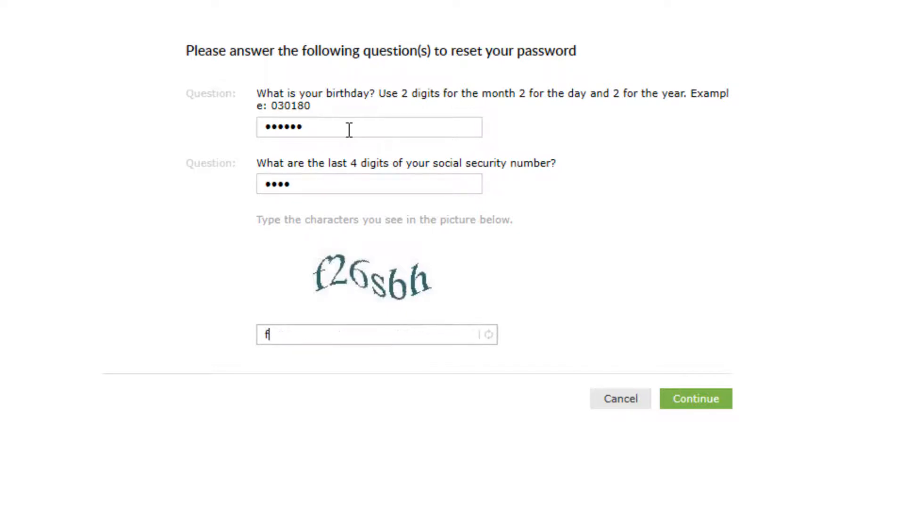
pyautogui.write('26')
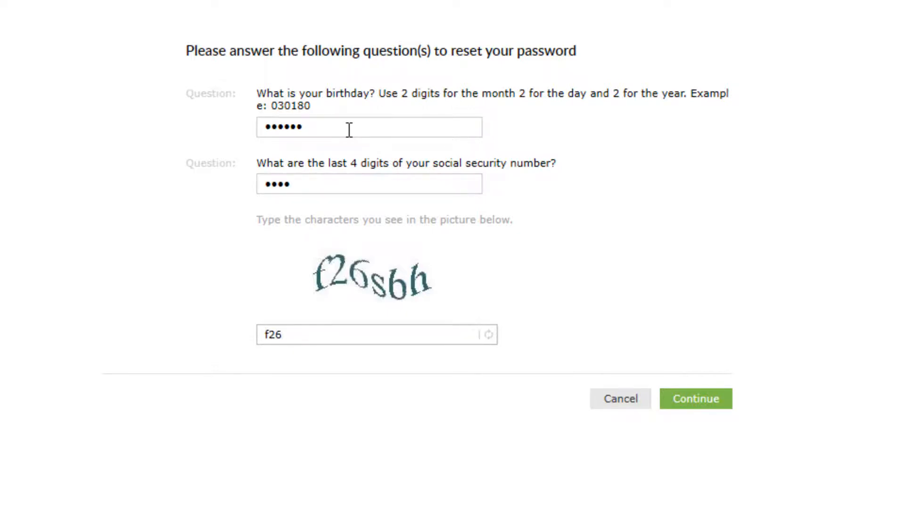
pyautogui.write('sbh')
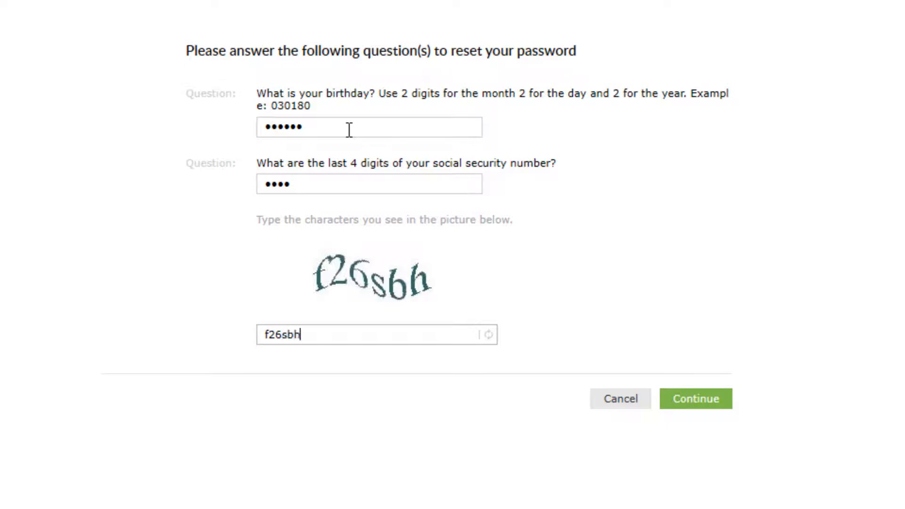
pyautogui.moveTo(788, 445)
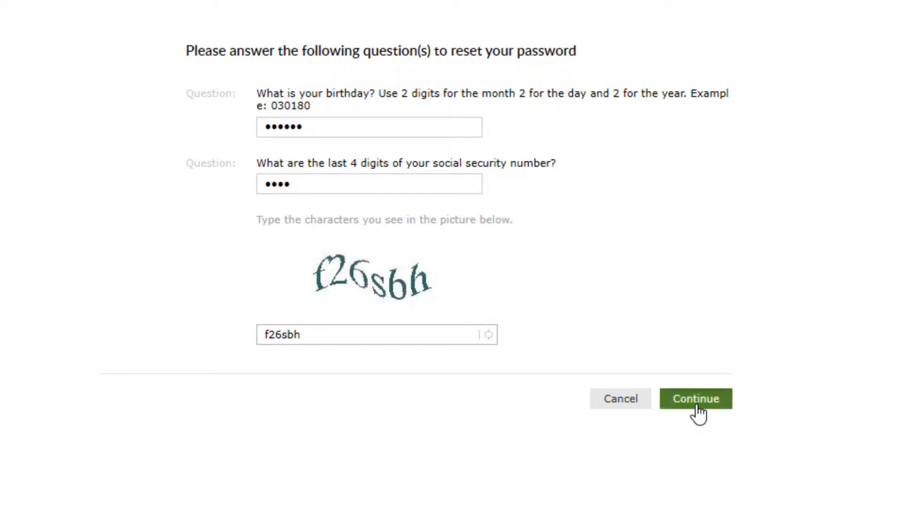
# Submit the answers, then enter and confirm a new password with captcha 'n4ebb' and reset.
pyautogui.click(695, 399)
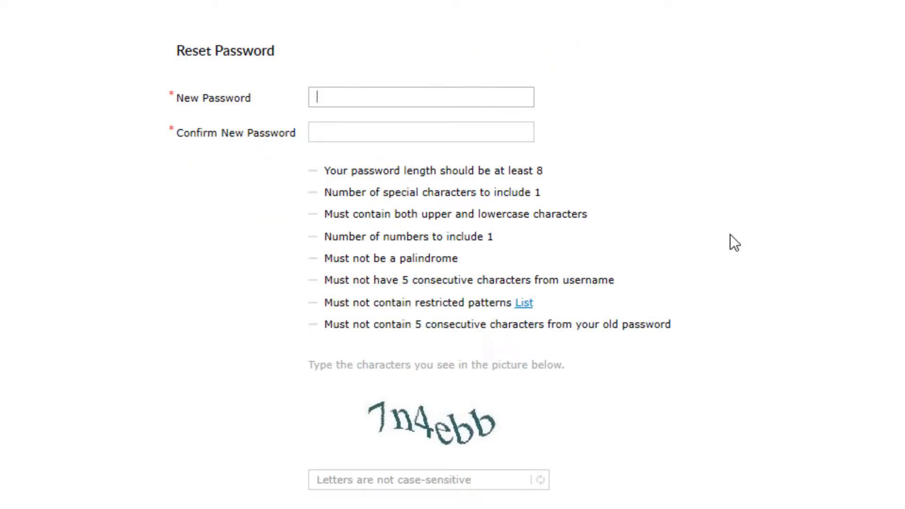
pyautogui.write('•')
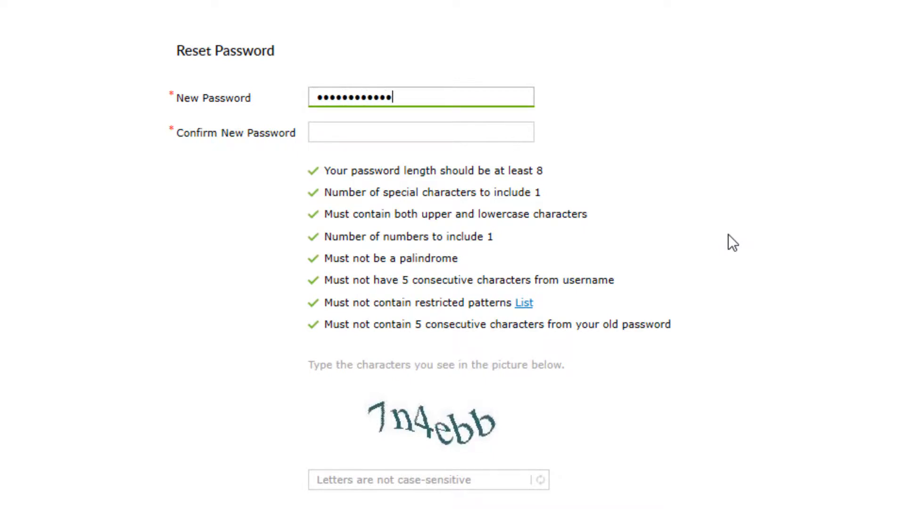
pyautogui.click(420, 131)
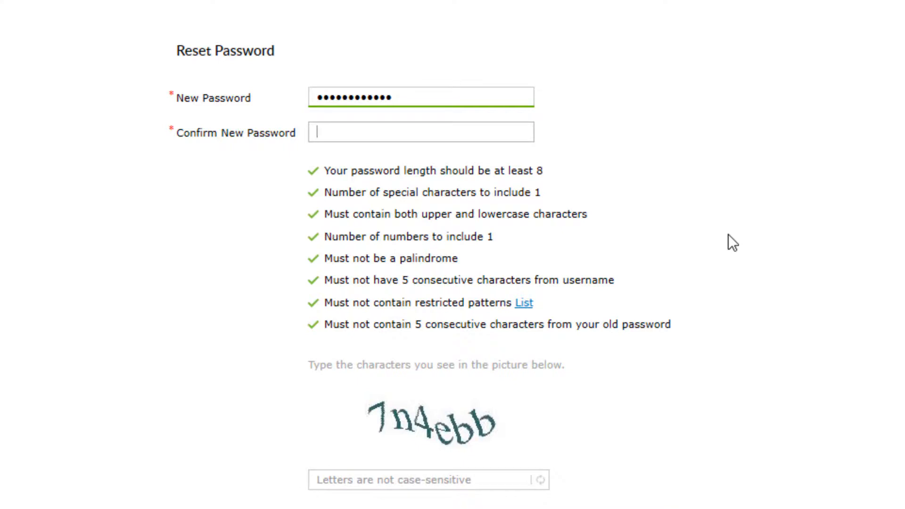
pyautogui.write('••••')
pyautogui.click(430, 479)
pyautogui.write('7')
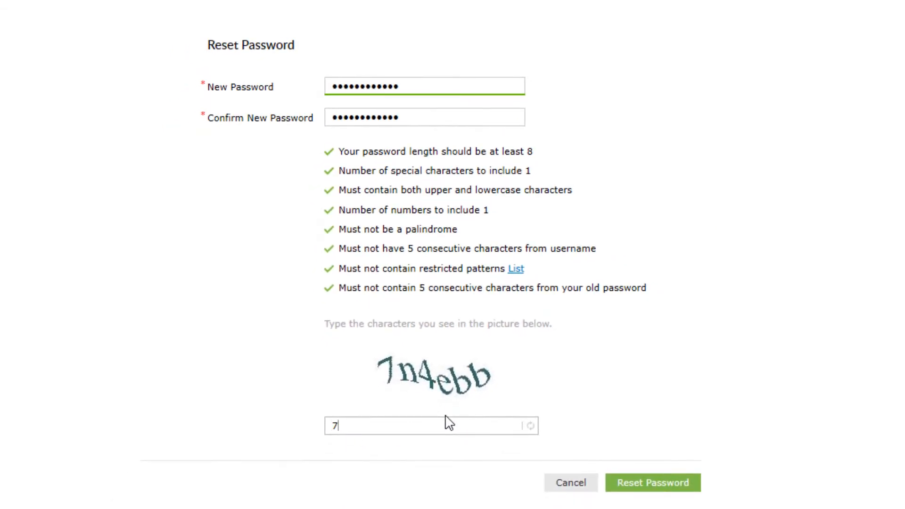
pyautogui.write('n4ebb')
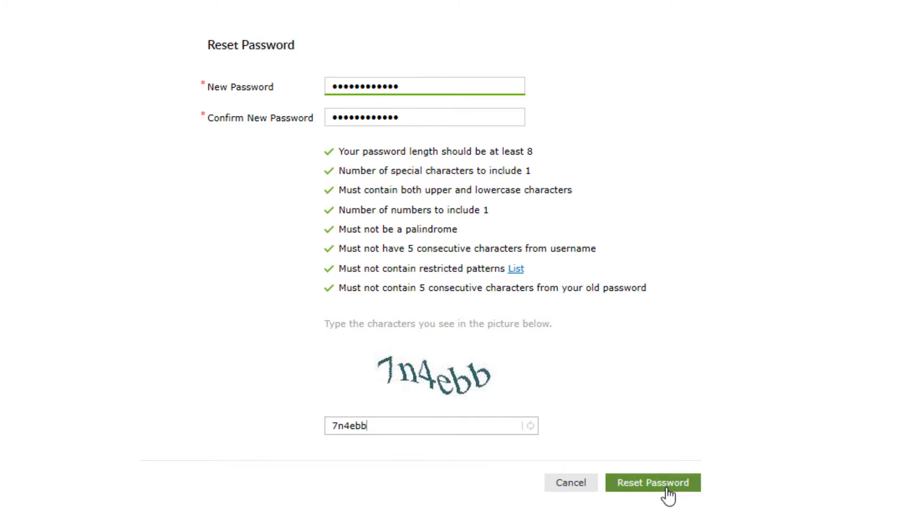
pyautogui.click(652, 483)
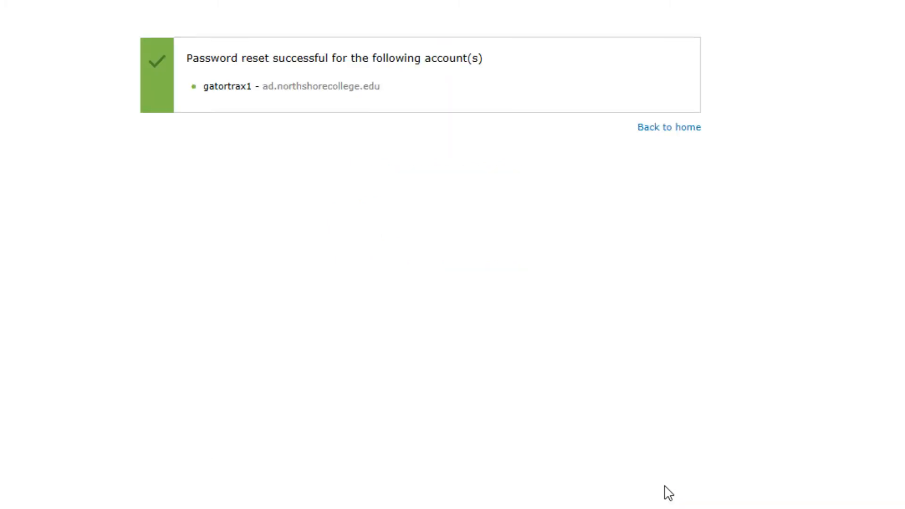